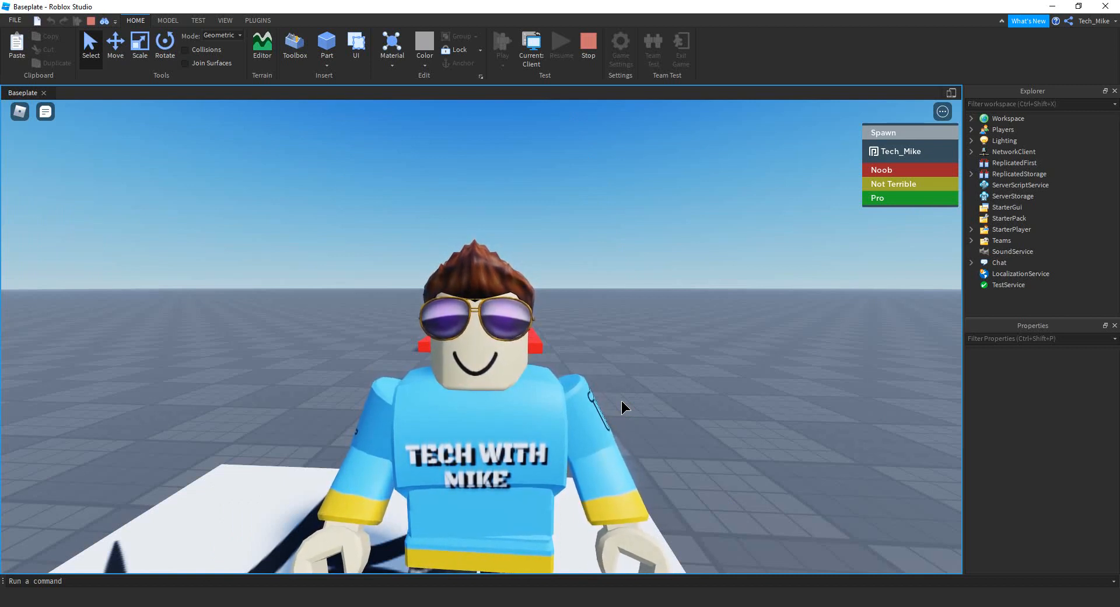
# - End the playtest and return to editing the four spawn pads
pyautogui.click(168, 20)
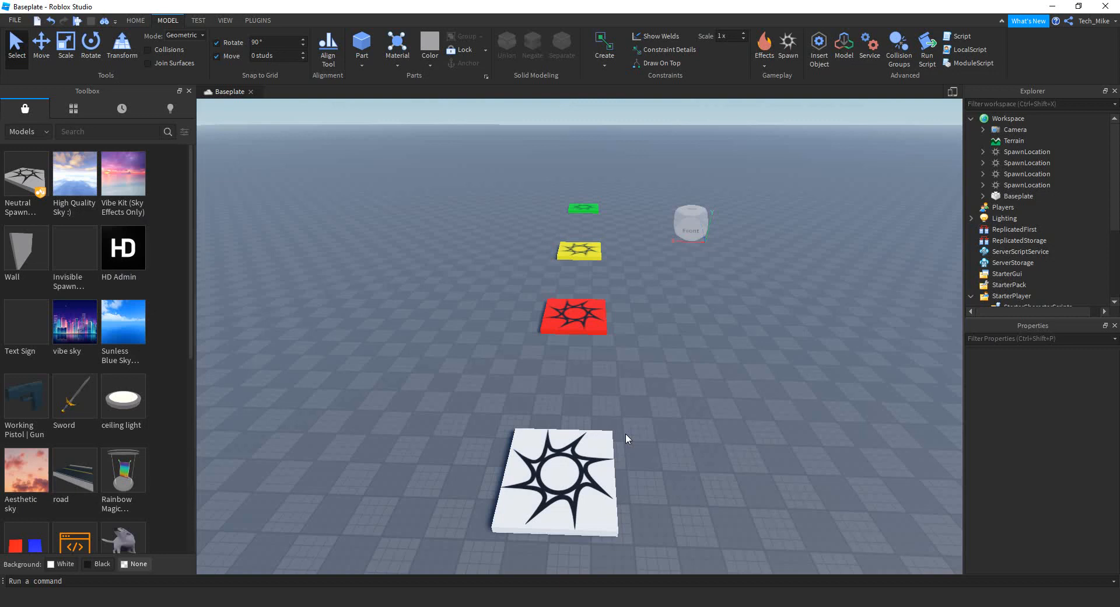
# - Select the red SpawnLocation and inspect its Really red BrickColor in Properties
pyautogui.click(553, 478)
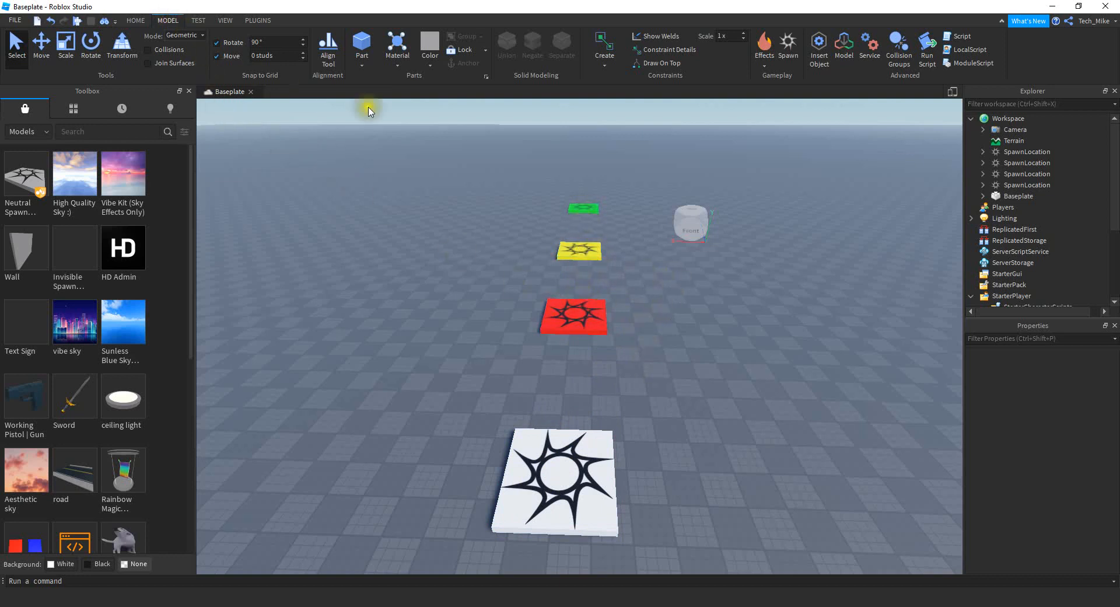
pyautogui.moveTo(637, 410)
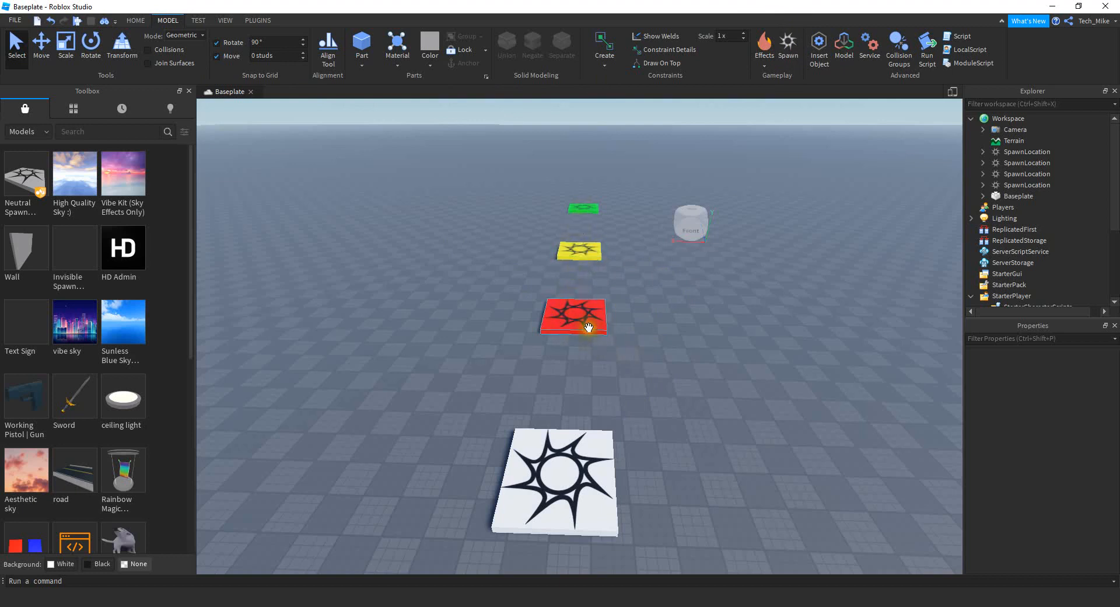
pyautogui.click(574, 317)
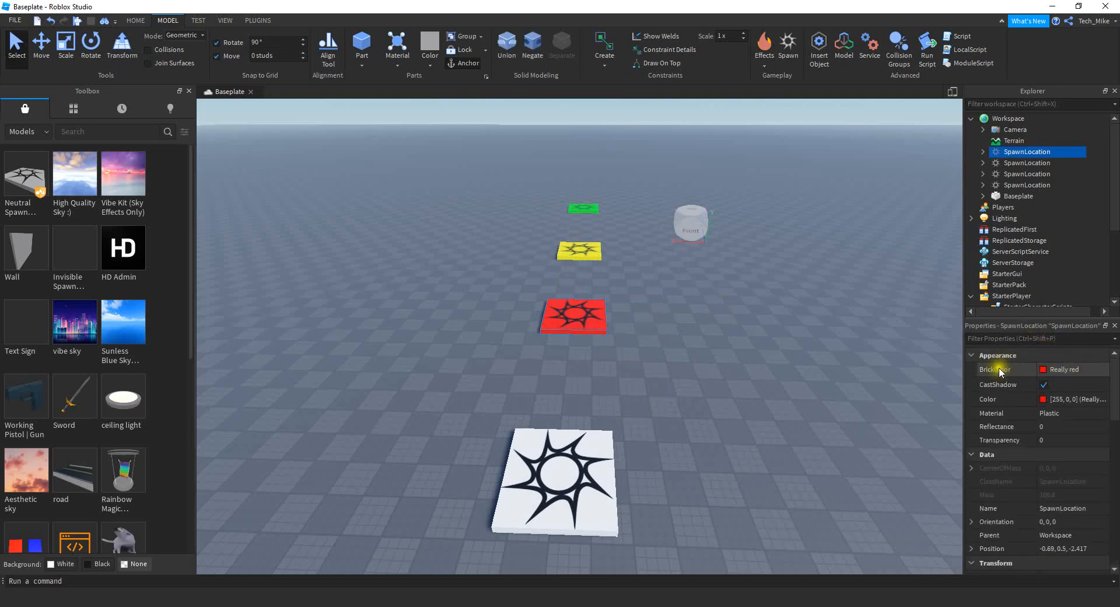
pyautogui.click(1067, 368)
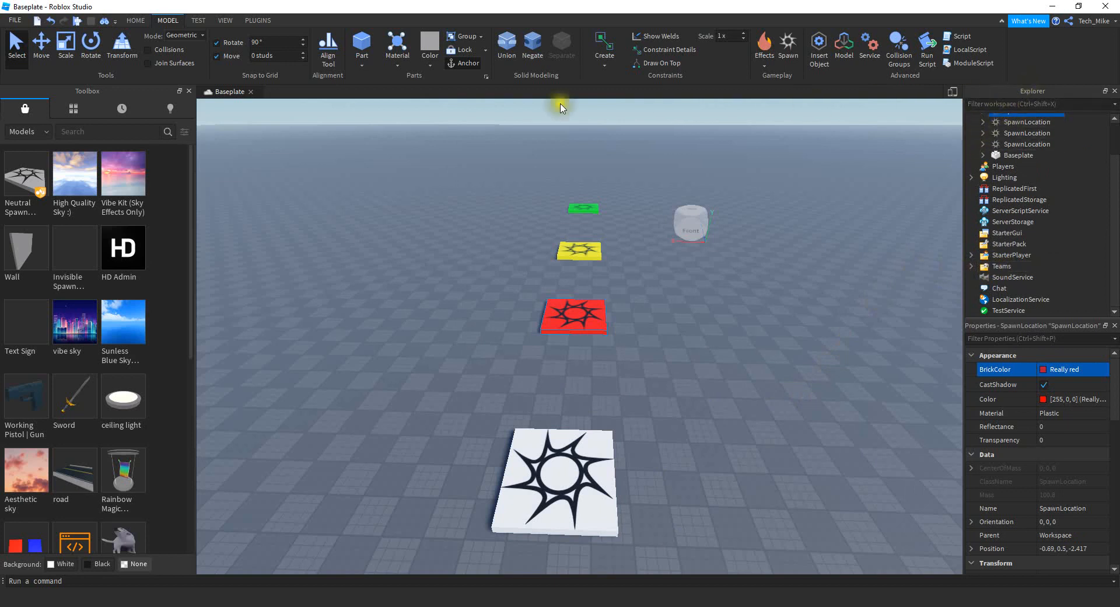
# - Browse the View, Home and Model ribbons, then start a new Classic Baseplate place
pyautogui.click(224, 20)
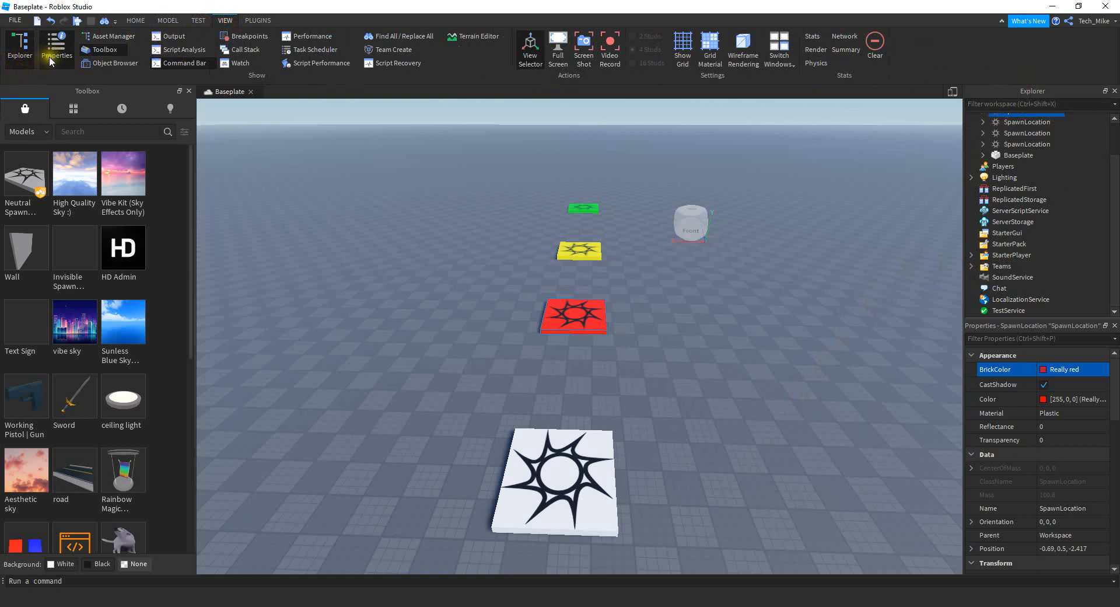
pyautogui.click(136, 20)
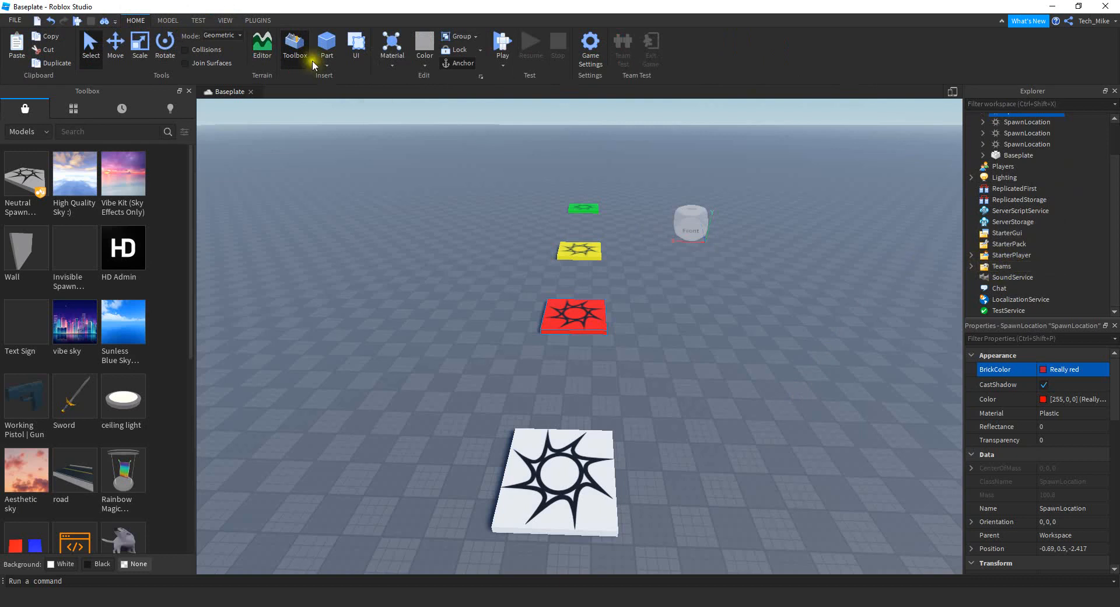
pyautogui.click(168, 19)
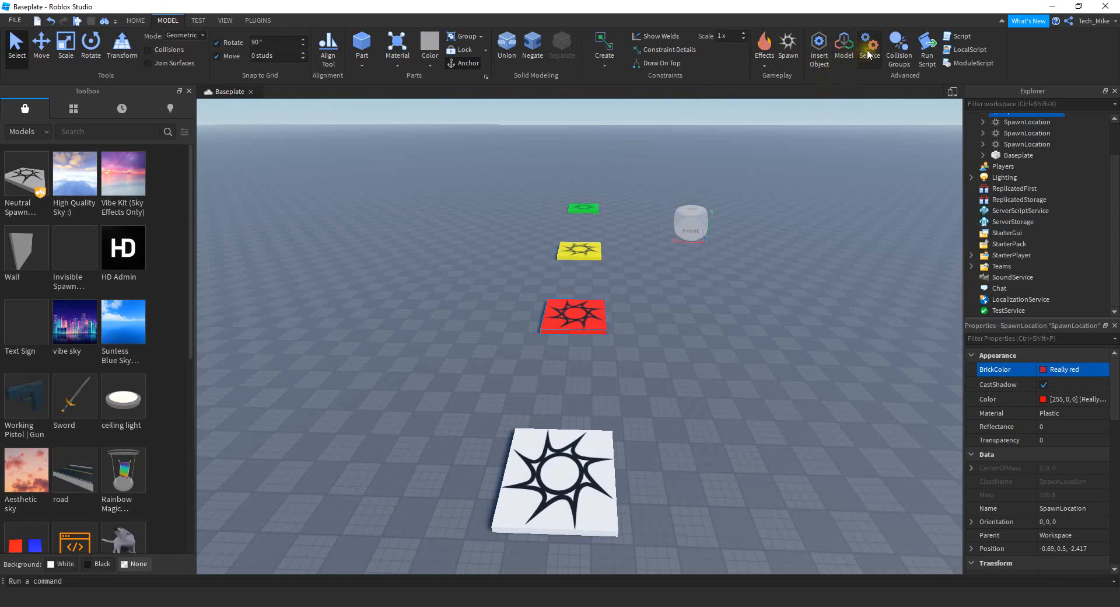
pyautogui.click(869, 44)
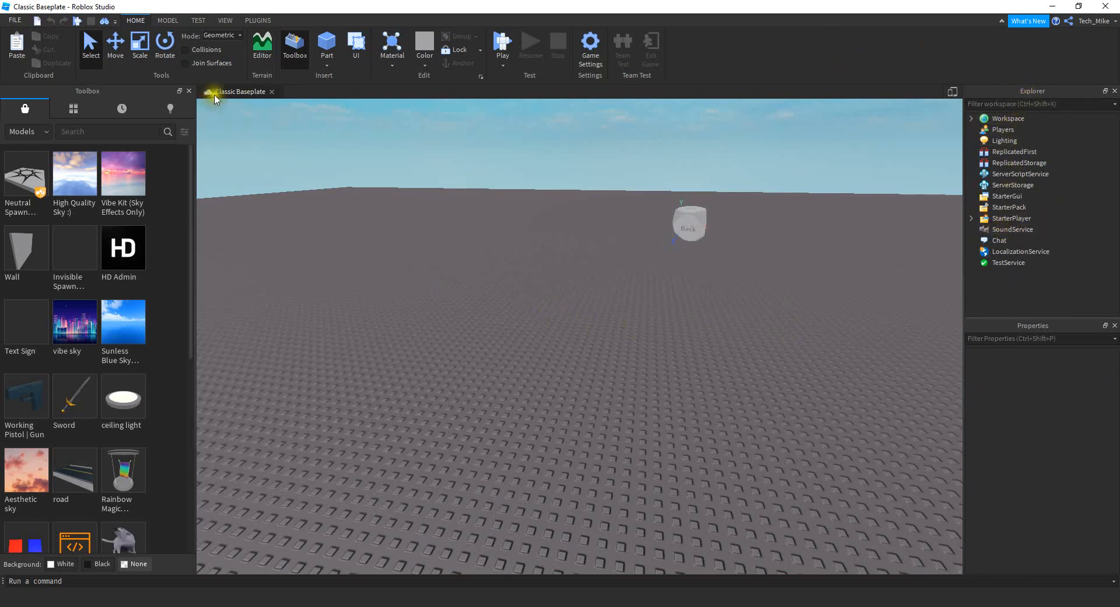
# - Insert the Teams service into the place via the Model ribbon's Service dialog
pyautogui.click(168, 20)
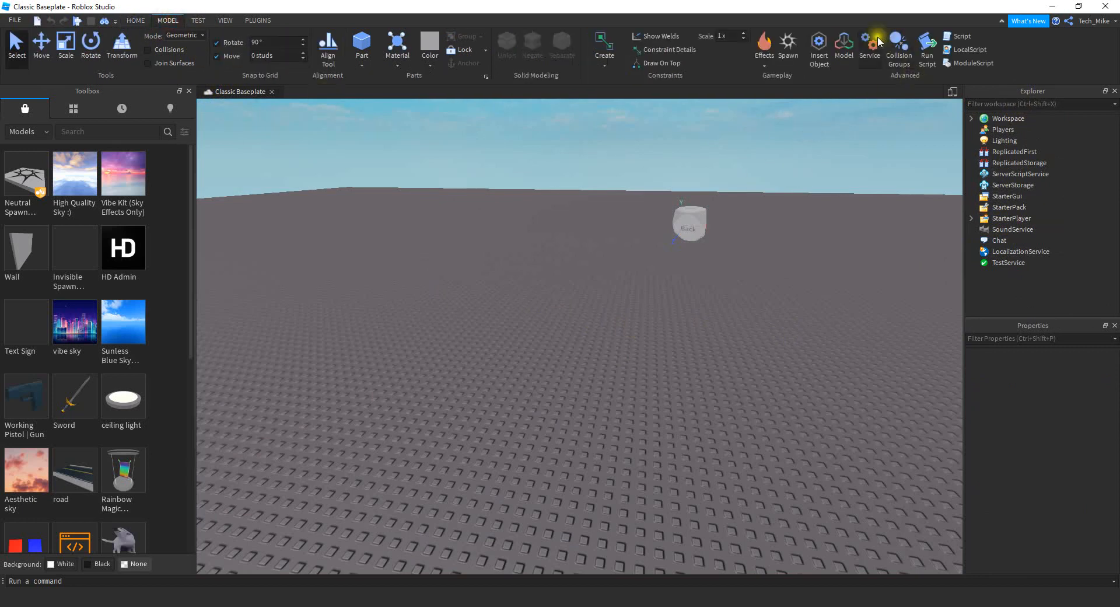
pyautogui.click(868, 44)
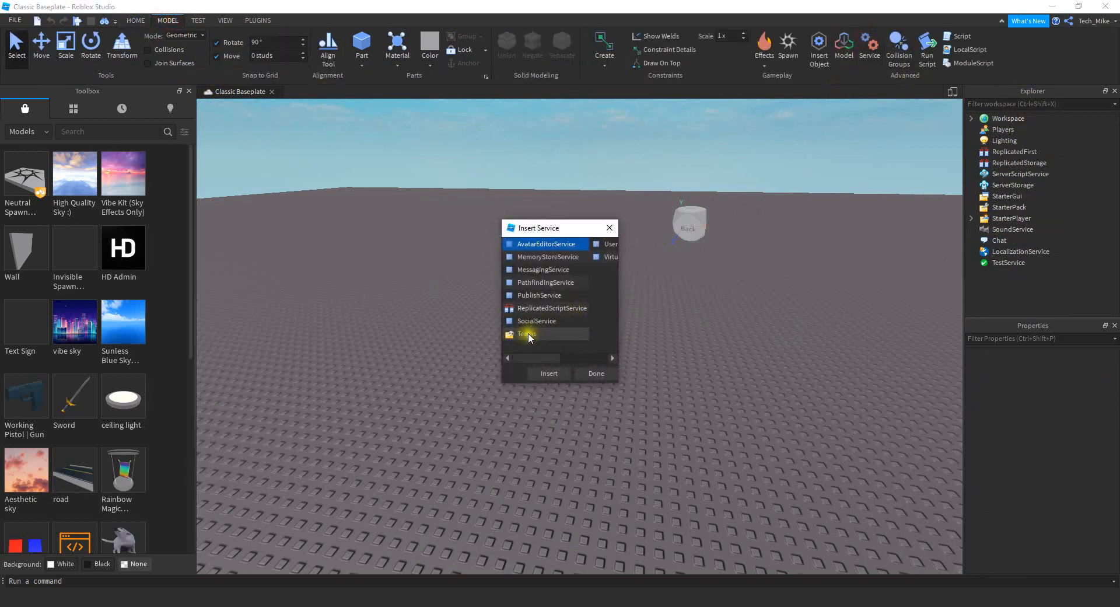
pyautogui.click(548, 372)
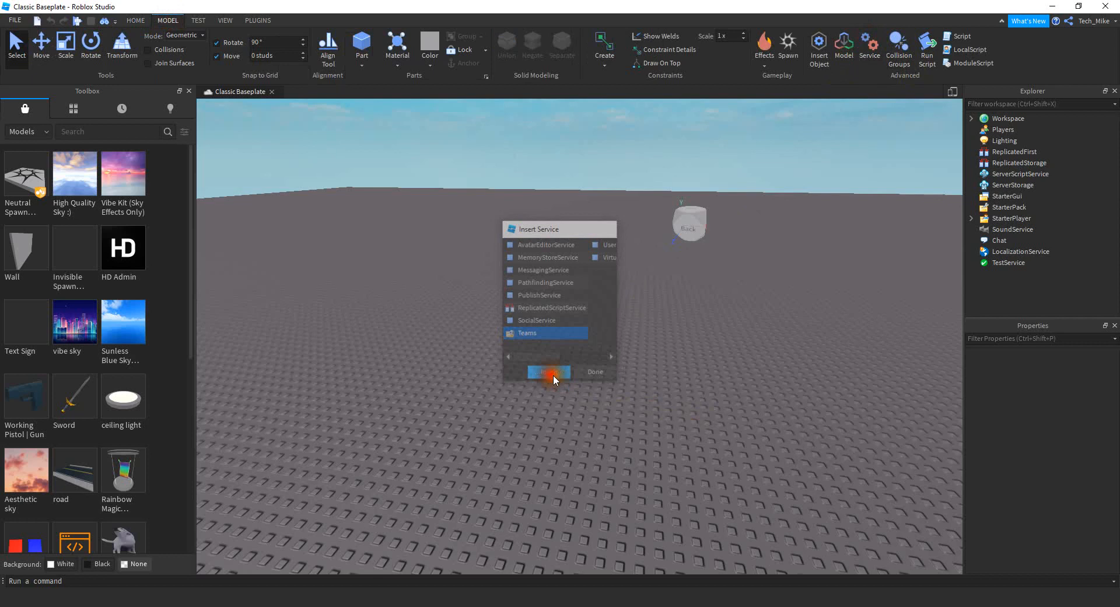
pyautogui.click(548, 371)
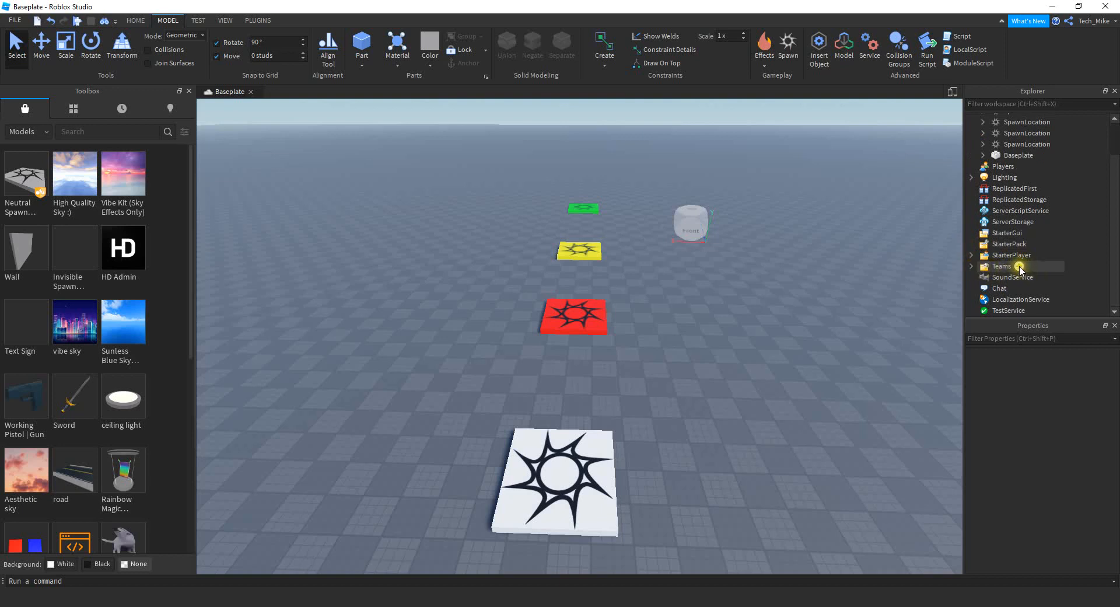
# - Add a Team under Teams, rename it 'New Team' and bring up its TeamColor palette
pyautogui.click(971, 265)
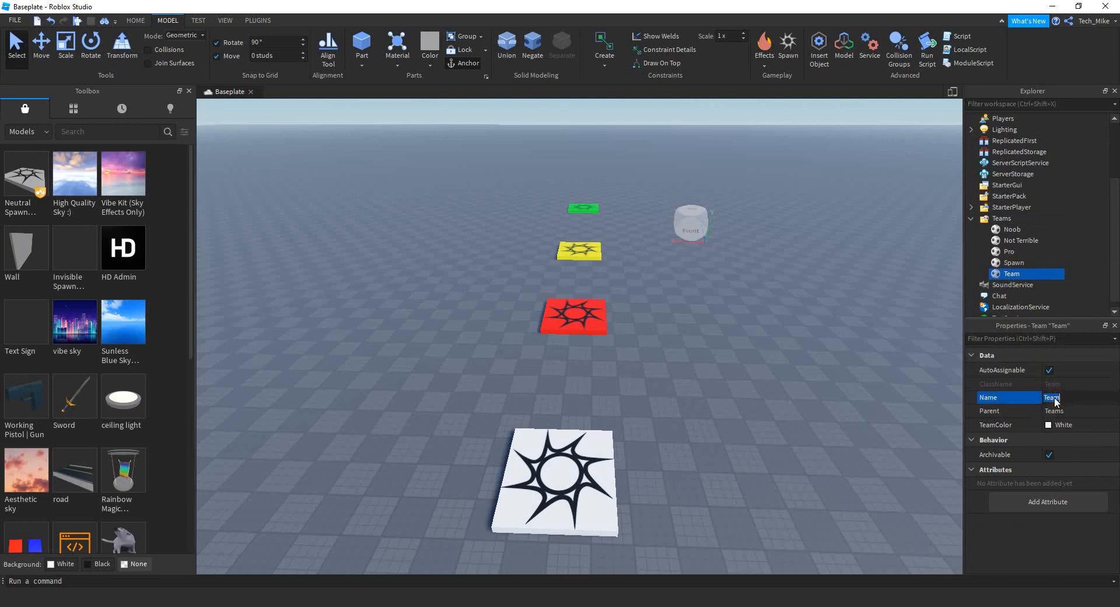
pyautogui.write('New Team')
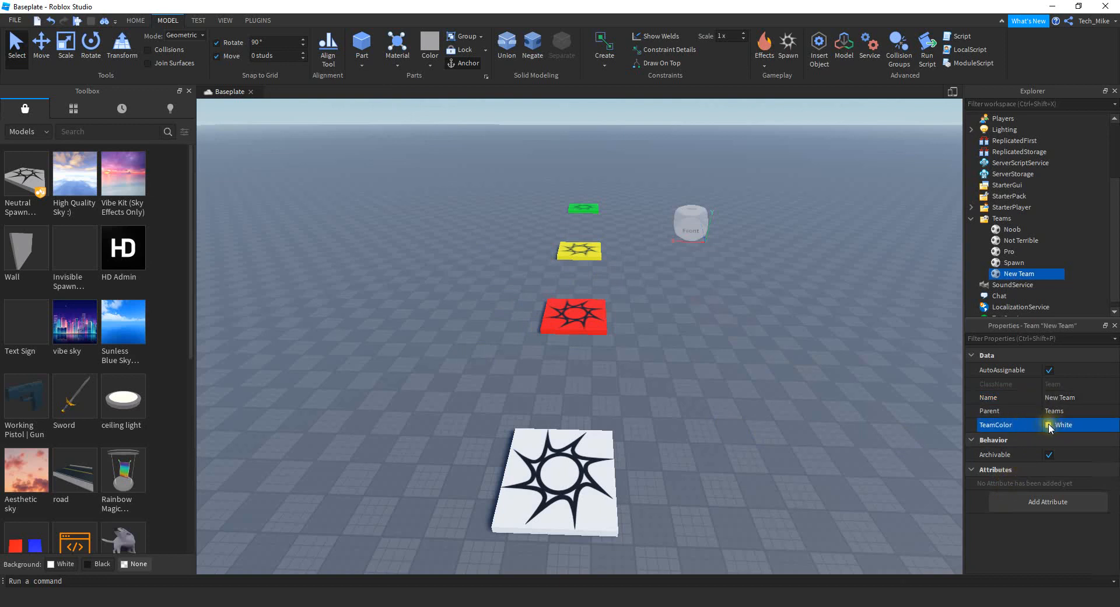
pyautogui.click(1050, 424)
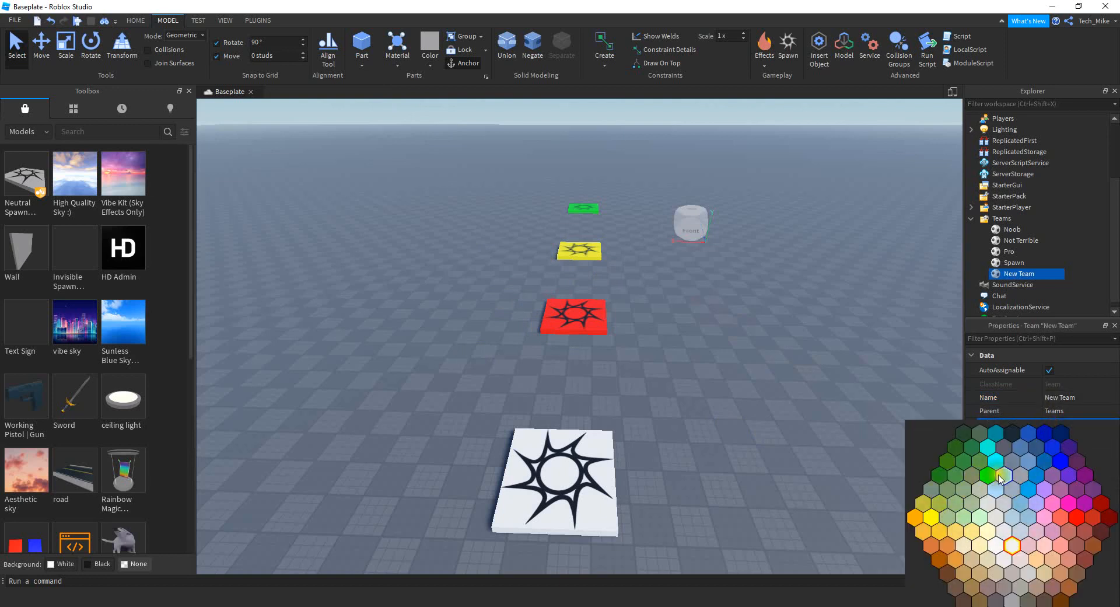
pyautogui.moveTo(1012, 491)
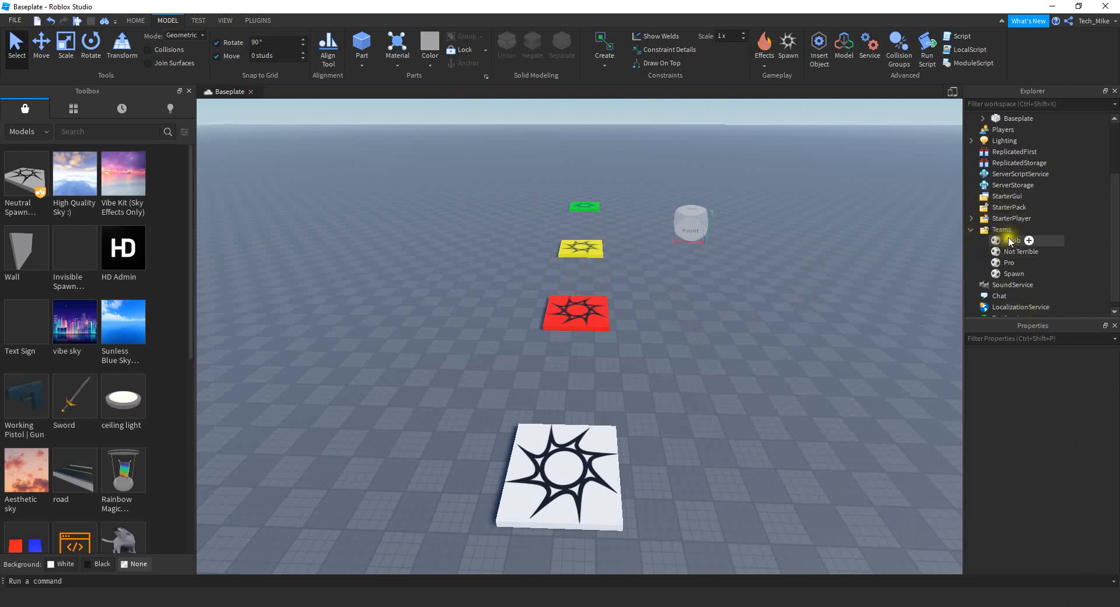
# - Give the Spawn team a White TeamColor with AutoAssignable checked, then select the red pad
pyautogui.click(1013, 240)
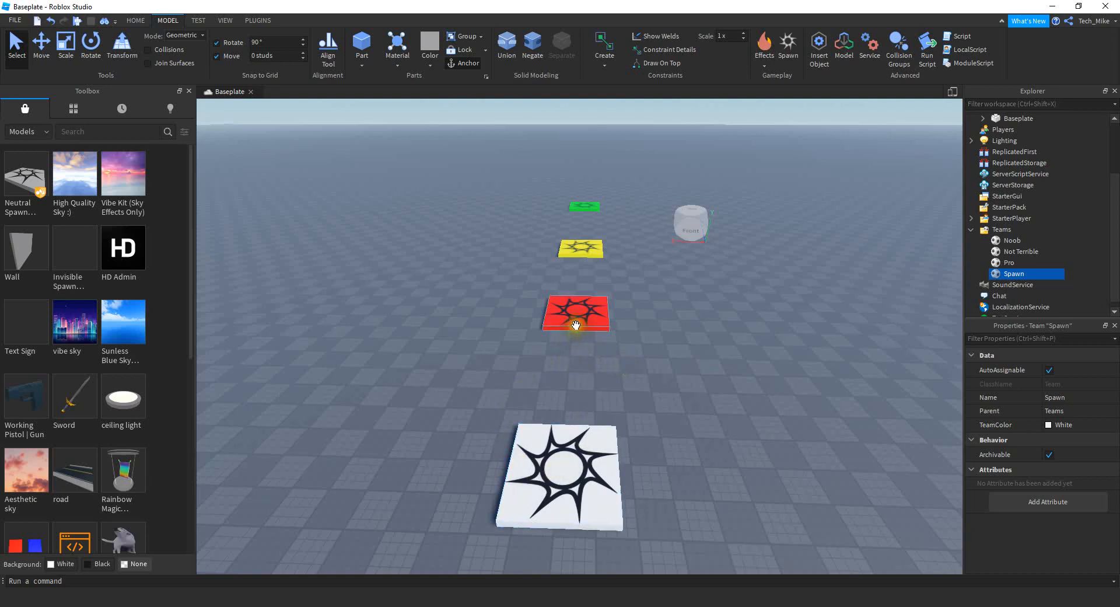
pyautogui.click(575, 313)
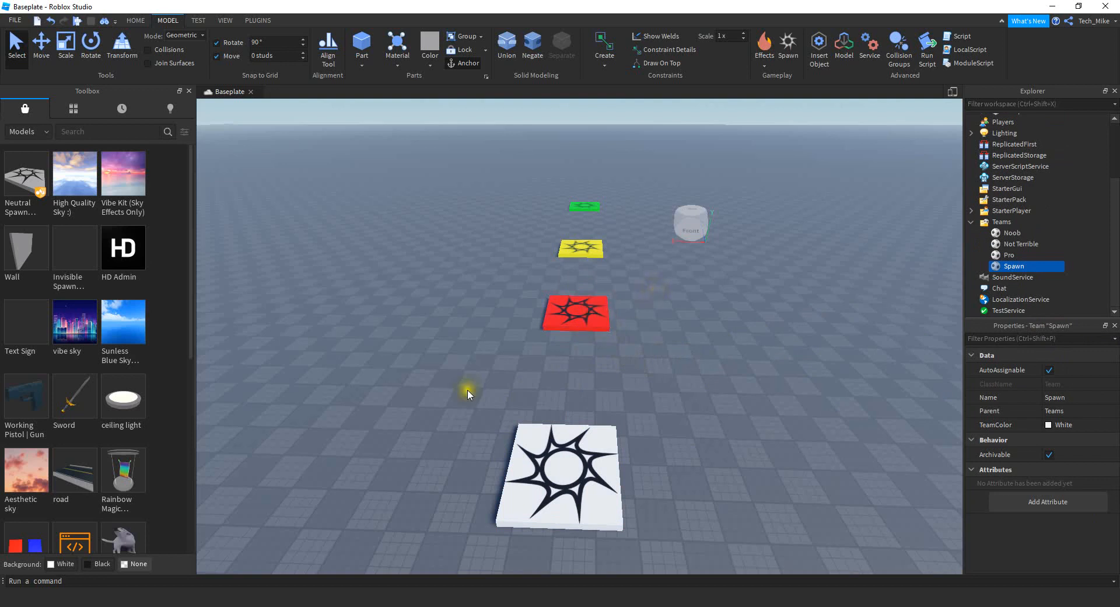
# - Enable AllowTeamChangeOnTouch on the red pad and match its TeamColor to Noob's Really red
pyautogui.click(575, 313)
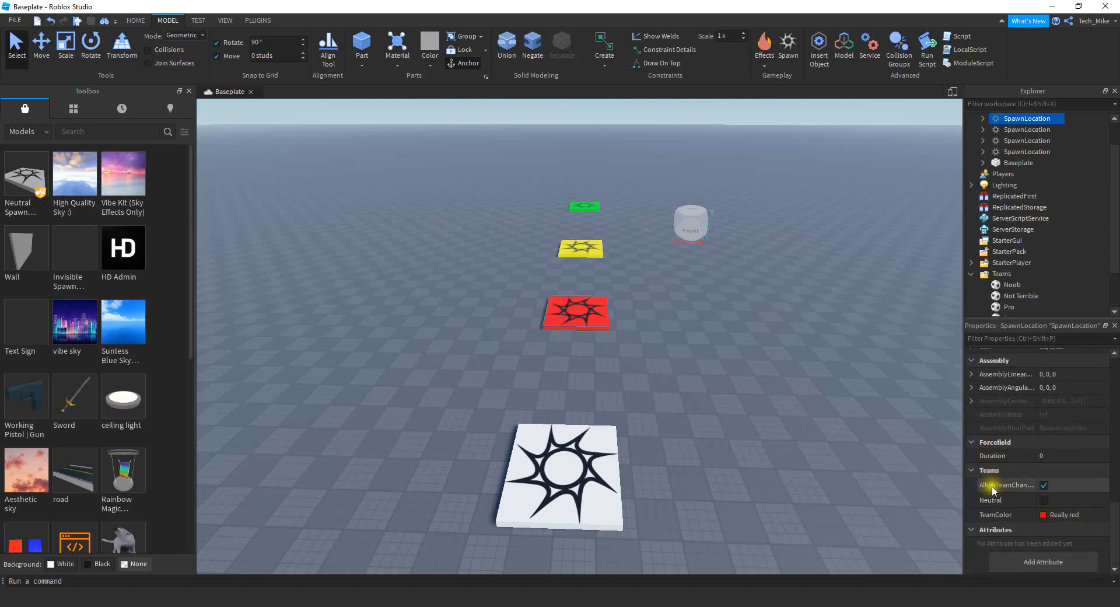
pyautogui.click(1043, 485)
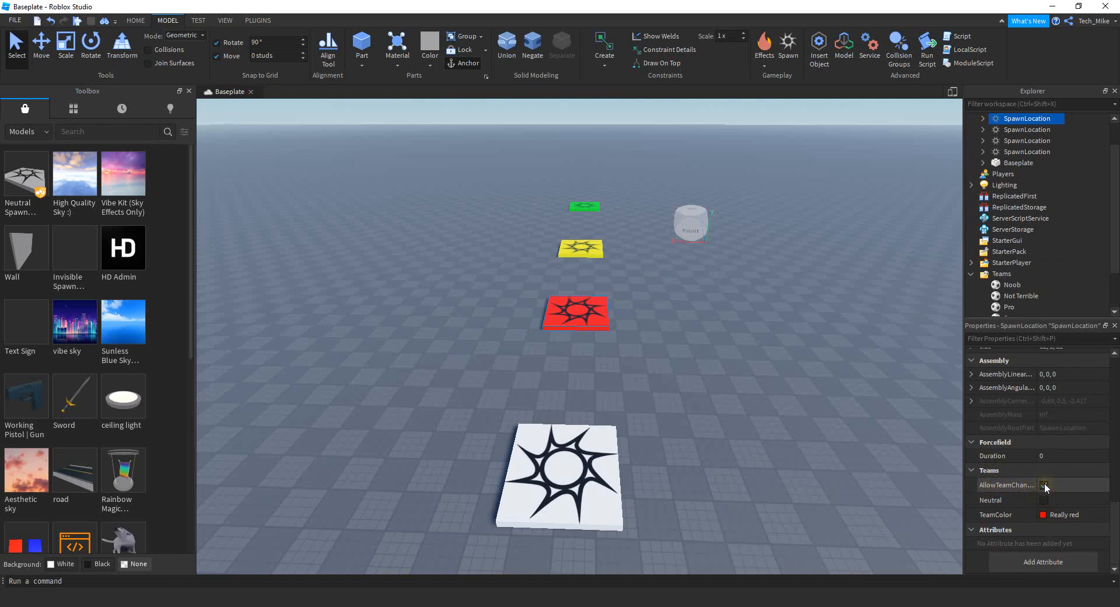
pyautogui.click(1043, 484)
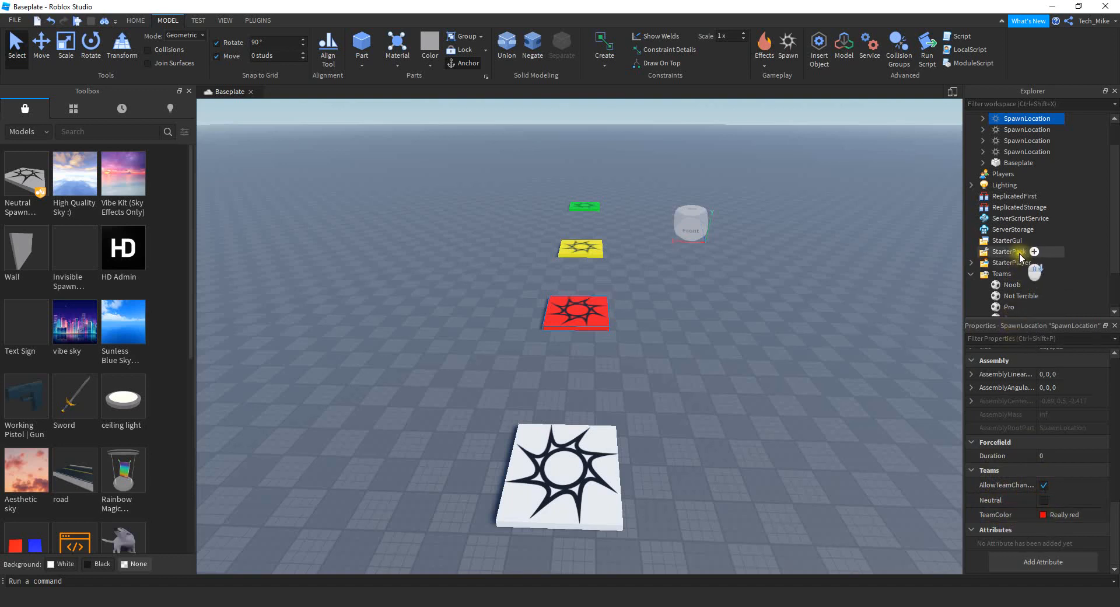
pyautogui.click(1012, 285)
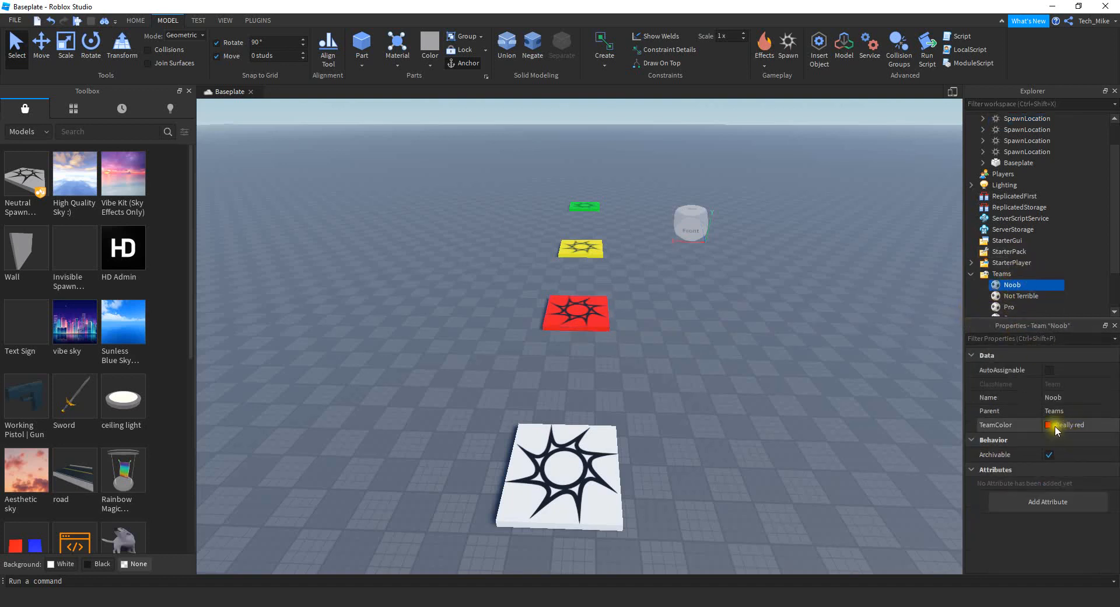
pyautogui.click(575, 313)
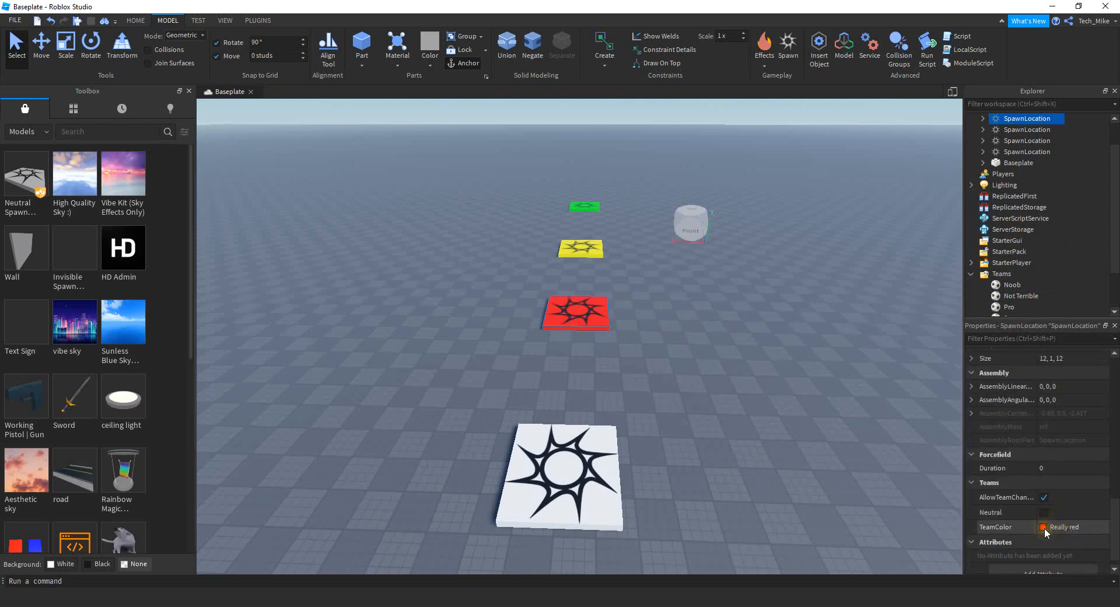
# - Match the yellow and green pads to Not Terrible's New Yeller and Pro's Lime green
pyautogui.click(580, 250)
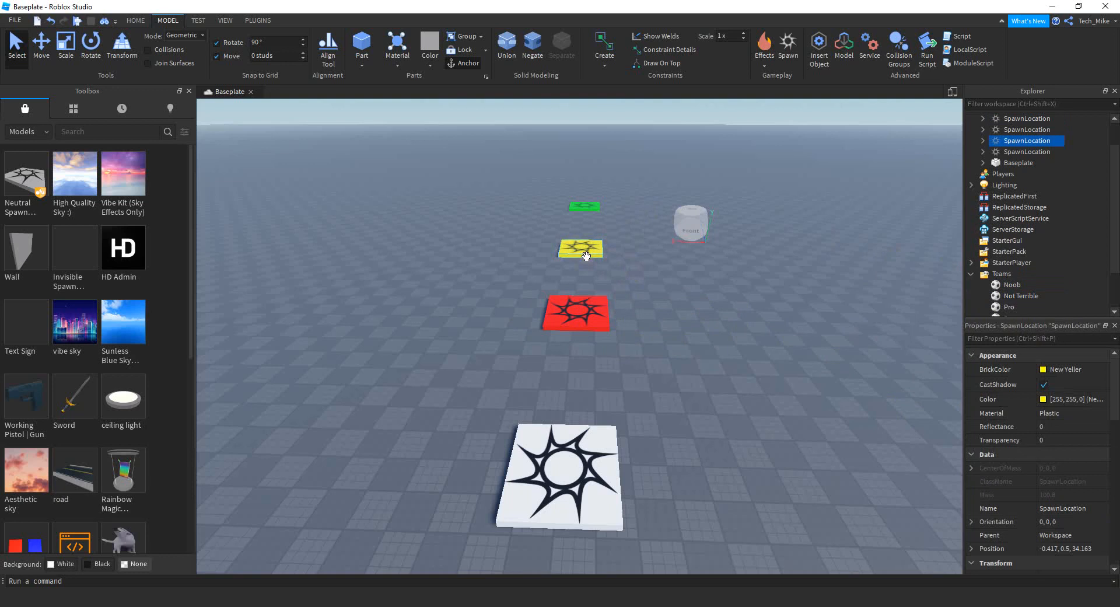
pyautogui.click(1021, 295)
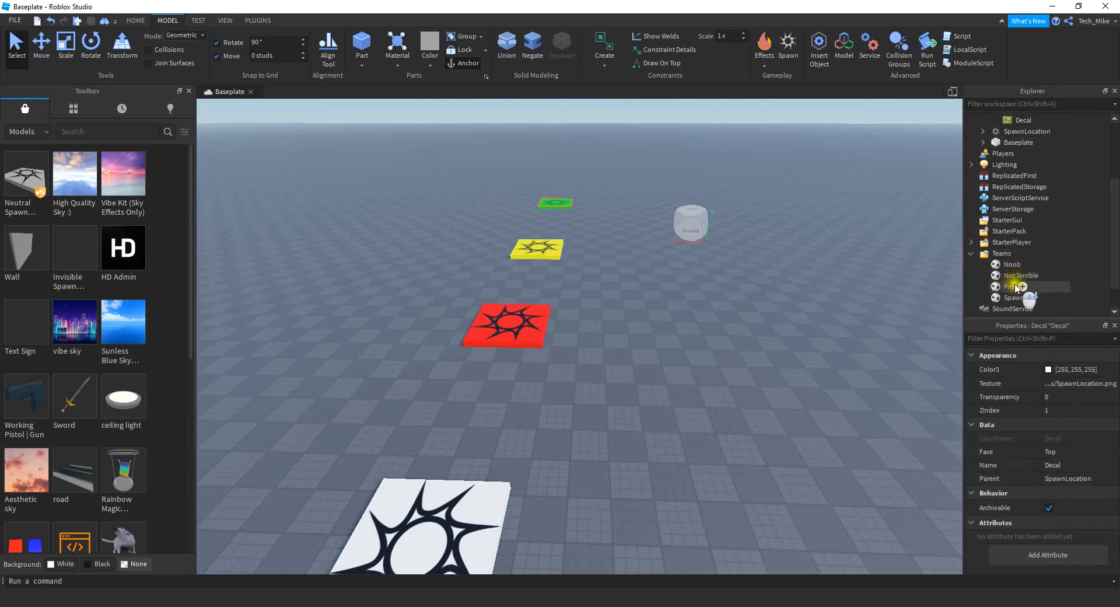
pyautogui.click(1010, 286)
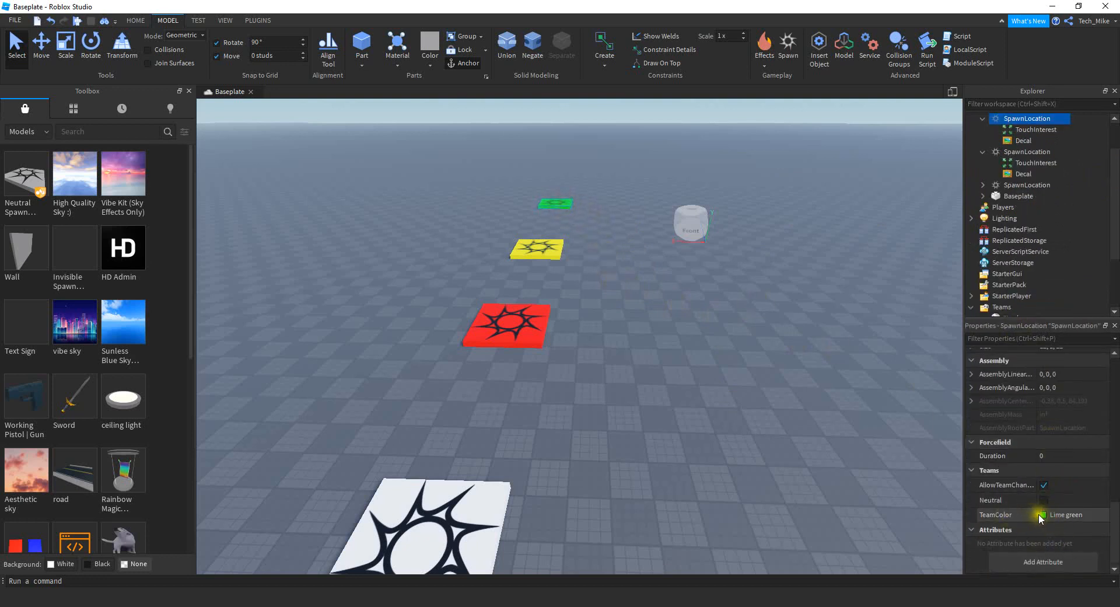
pyautogui.moveTo(915, 501)
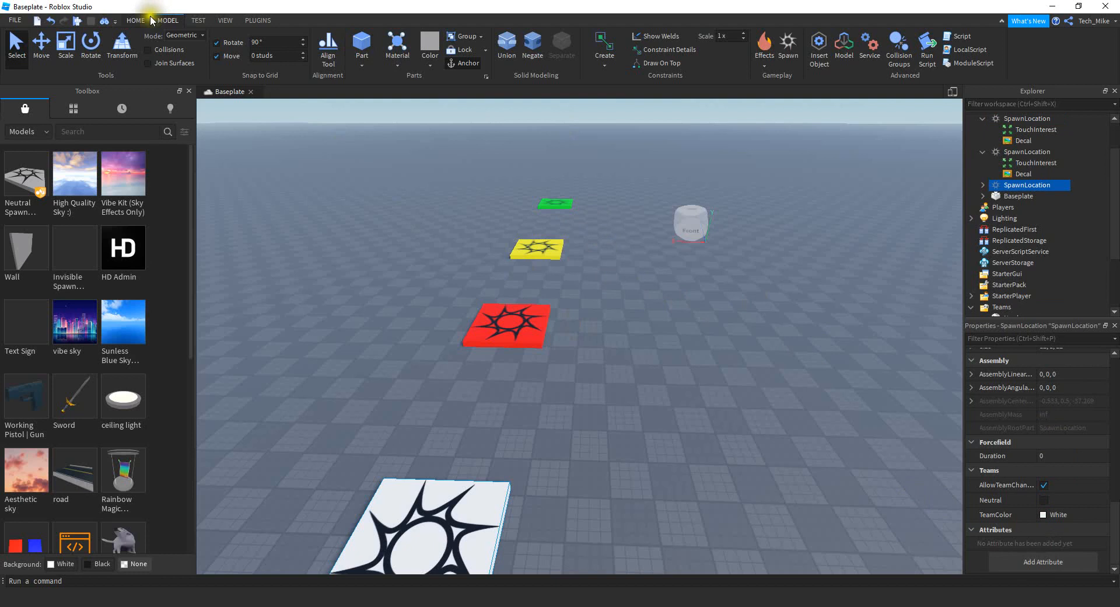
# - Playtest and walk over the pads to join Noob, Not Terrible and Pro in turn
pyautogui.click(502, 43)
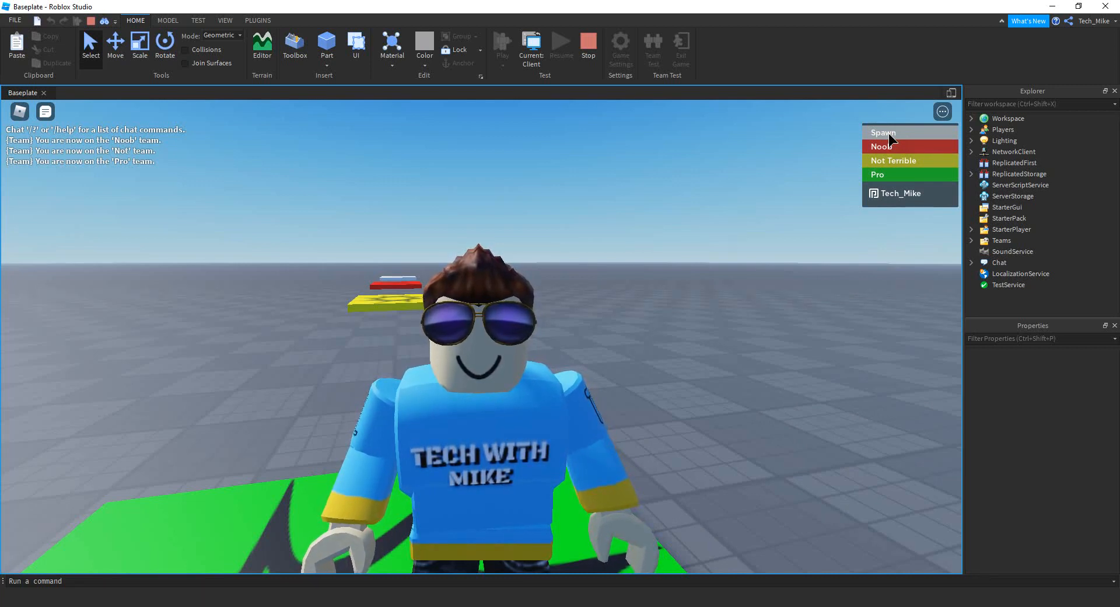
pyautogui.moveTo(900, 184)
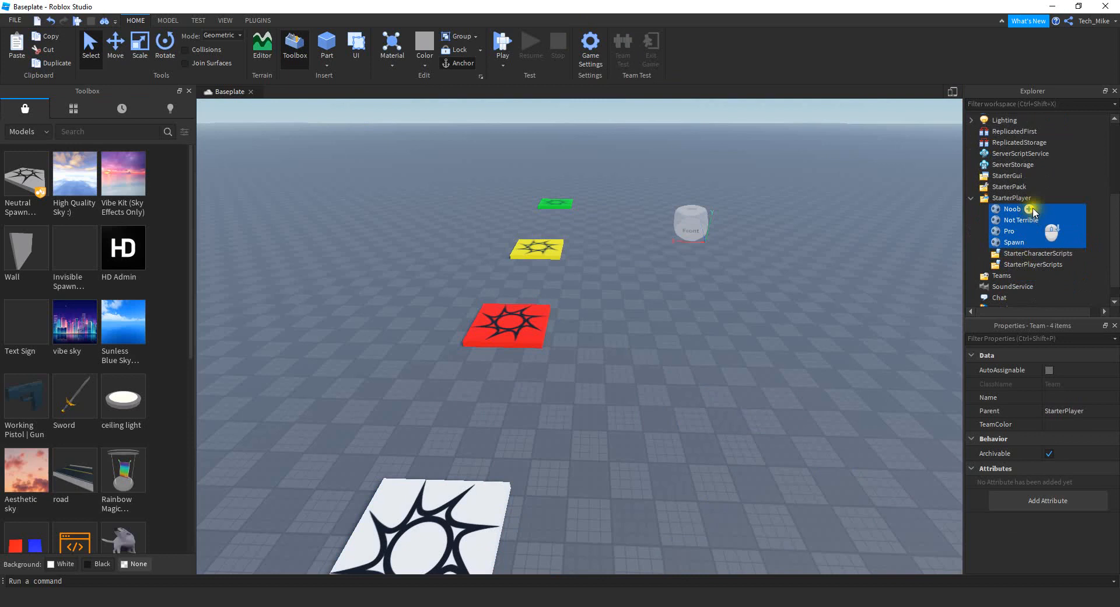
pyautogui.moveTo(1023, 265)
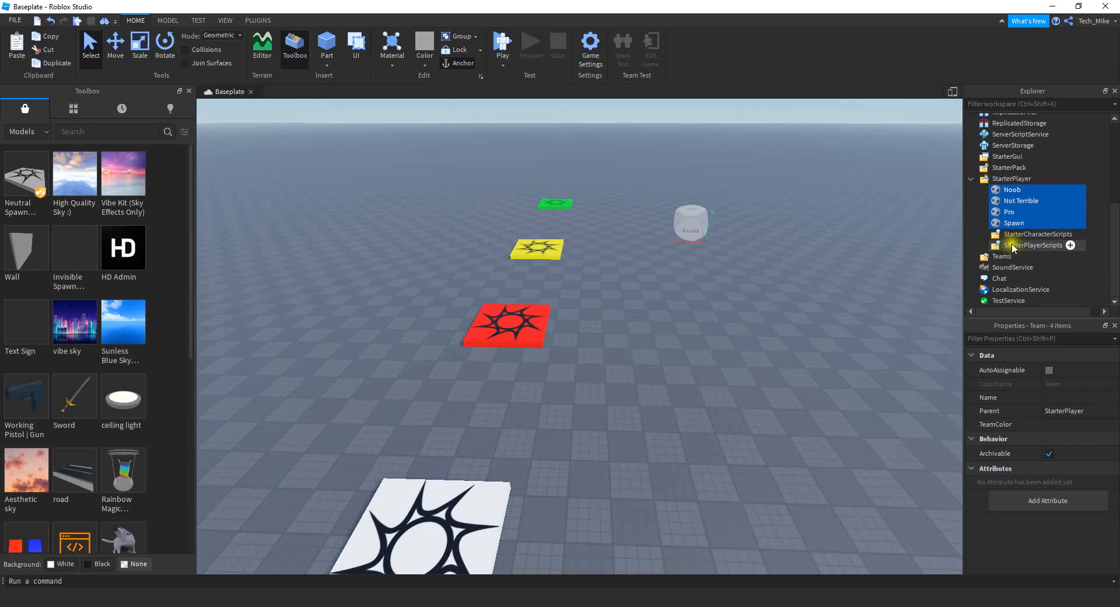
# - Drag the Pro, Noob, Not Terrible and Spawn teams from StarterPlayer back into Teams
pyautogui.click(1014, 222)
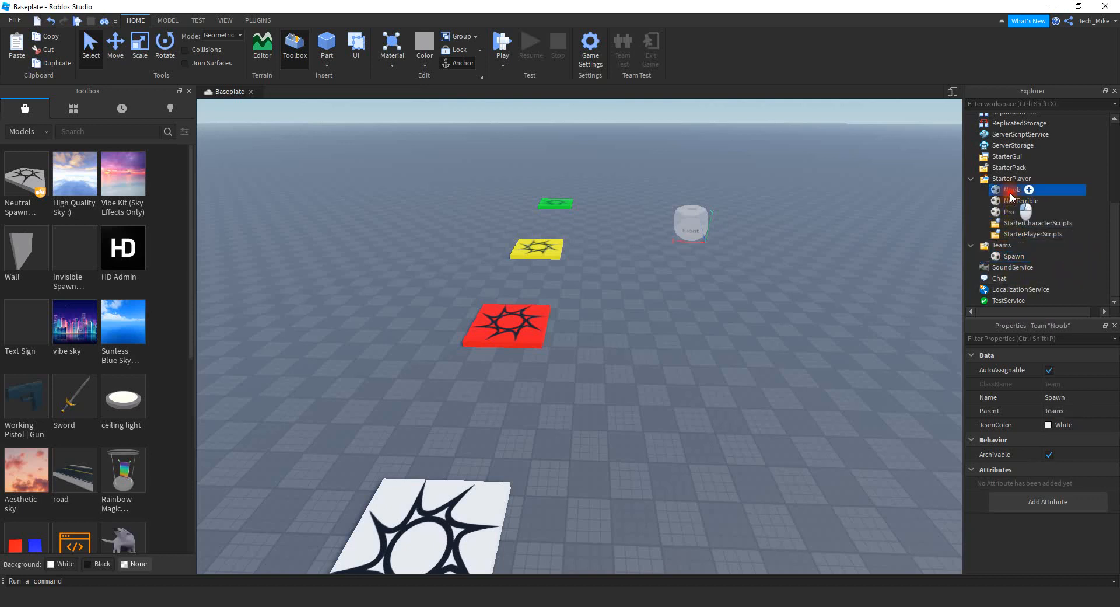
pyautogui.click(1013, 245)
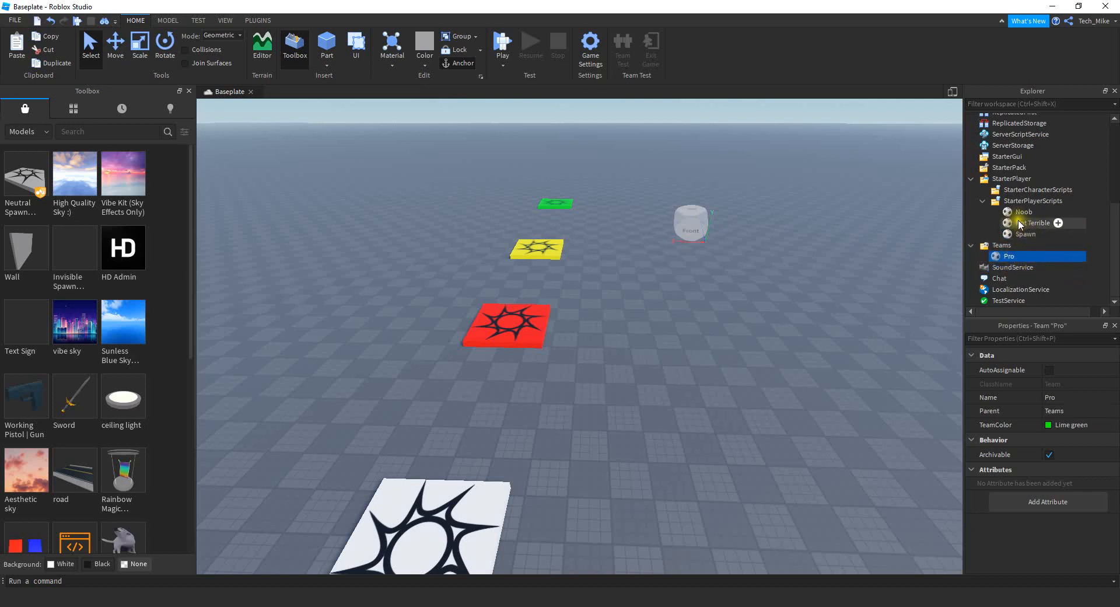
pyautogui.click(1023, 211)
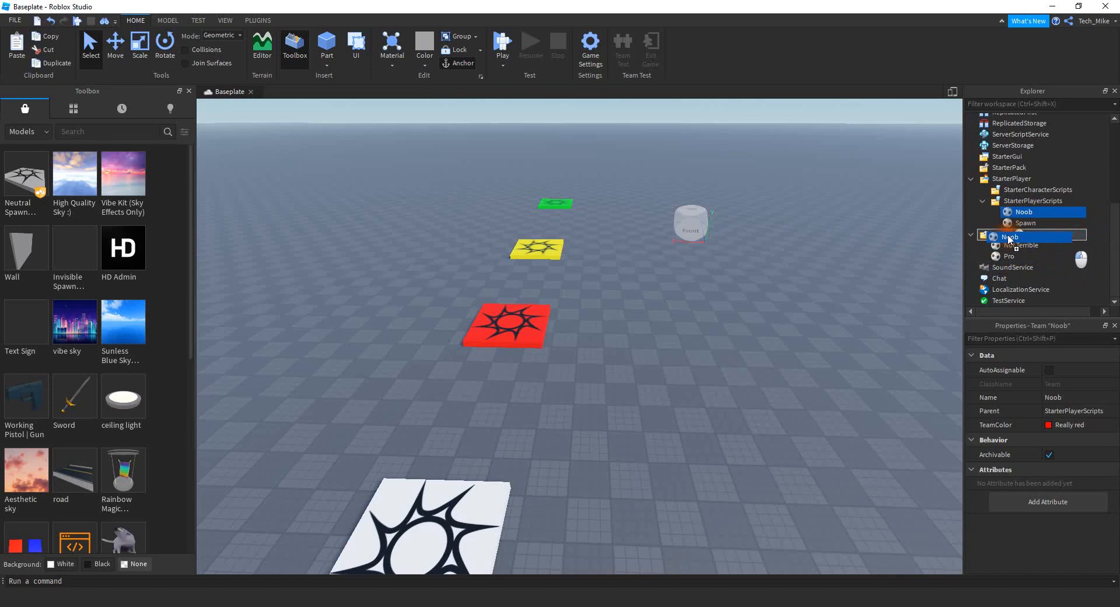
pyautogui.click(1014, 227)
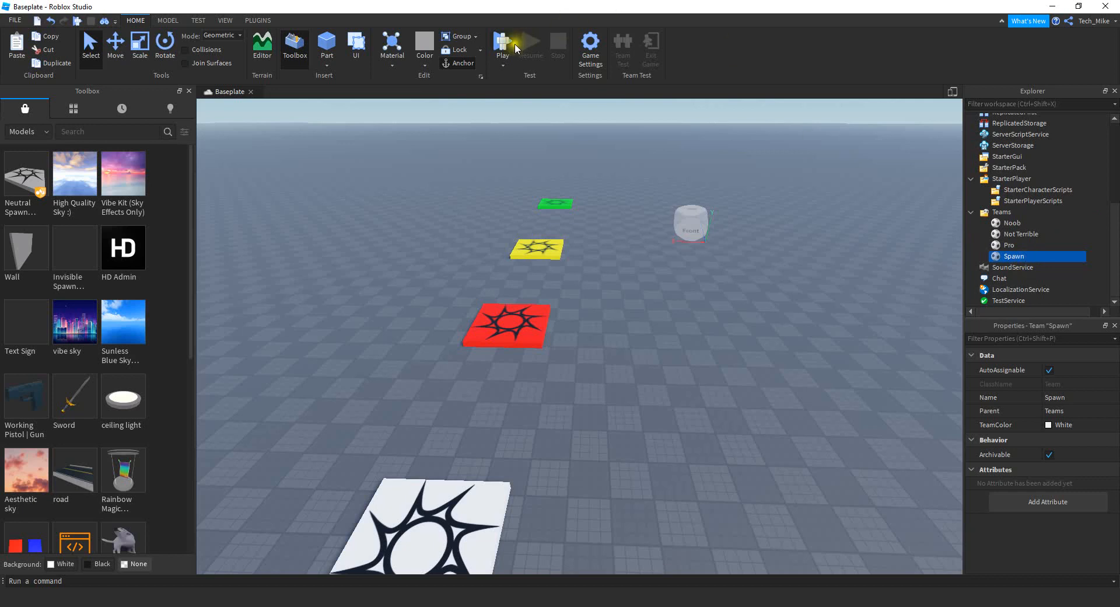
# - Playtest again, spawning on the red pad with all four teams listed
pyautogui.click(502, 43)
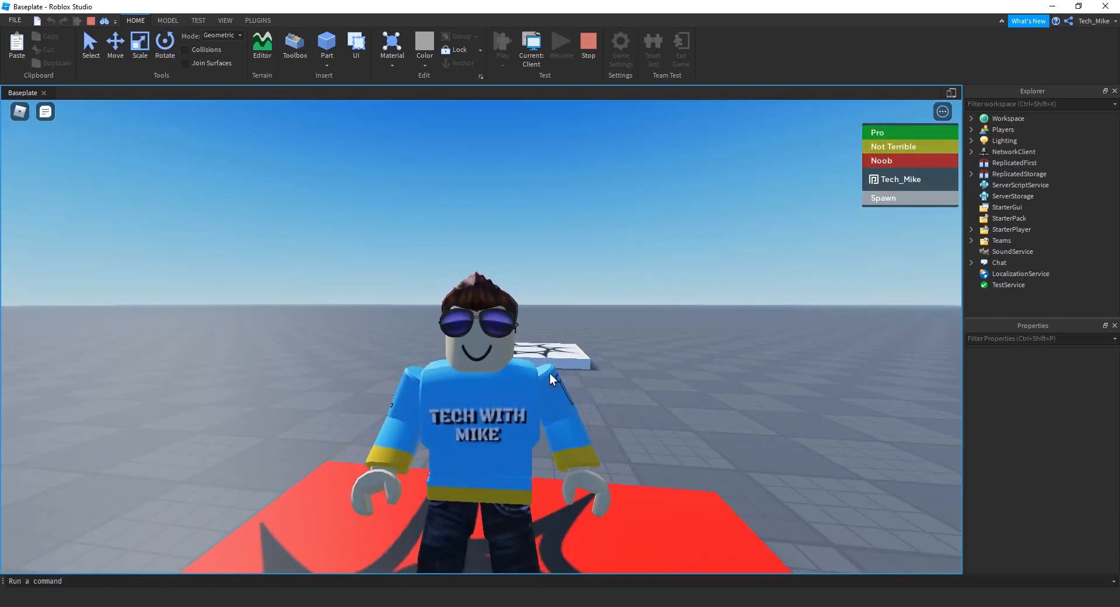
pyautogui.scroll(3)
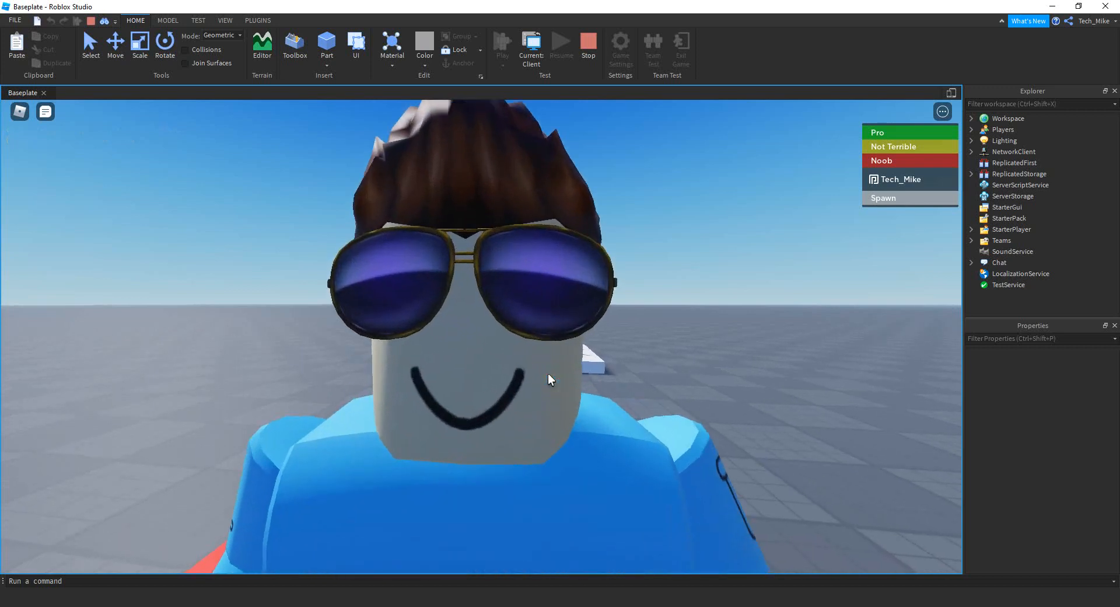